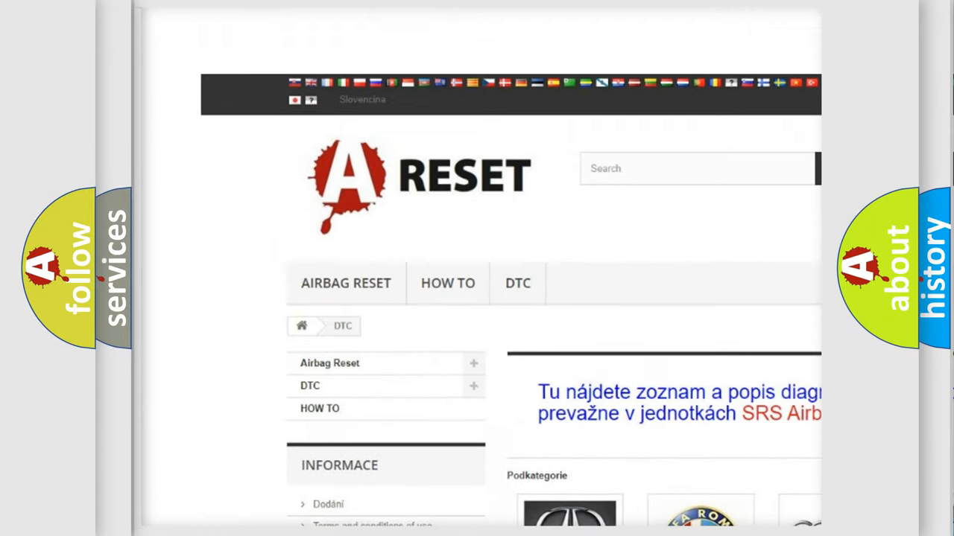
Navigate to the Alfa Romeo DTC list and scroll through its B, C and P codes
{"action": "scroll", "scroll_direction": "down", "scroll_amount": 3}
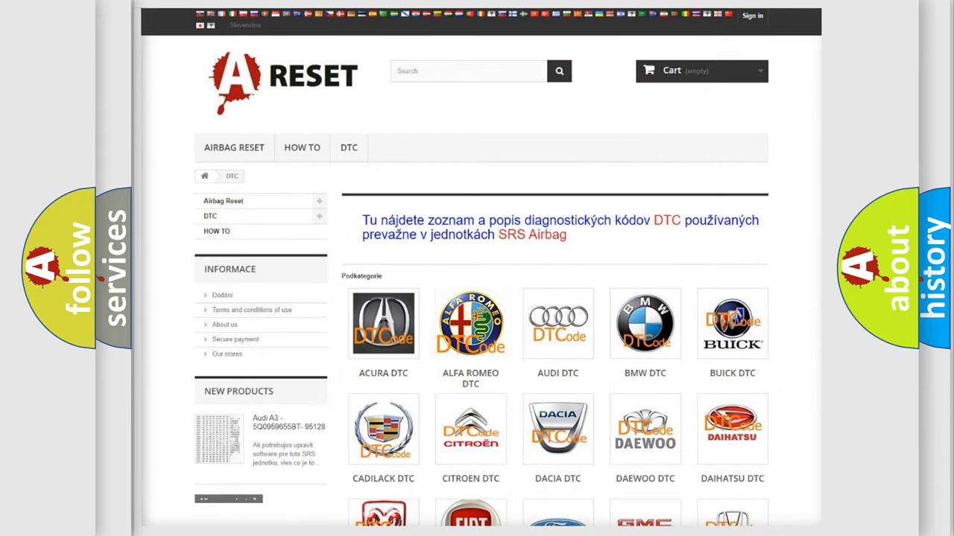
{"action": "left_click", "coordinate": [471, 324]}
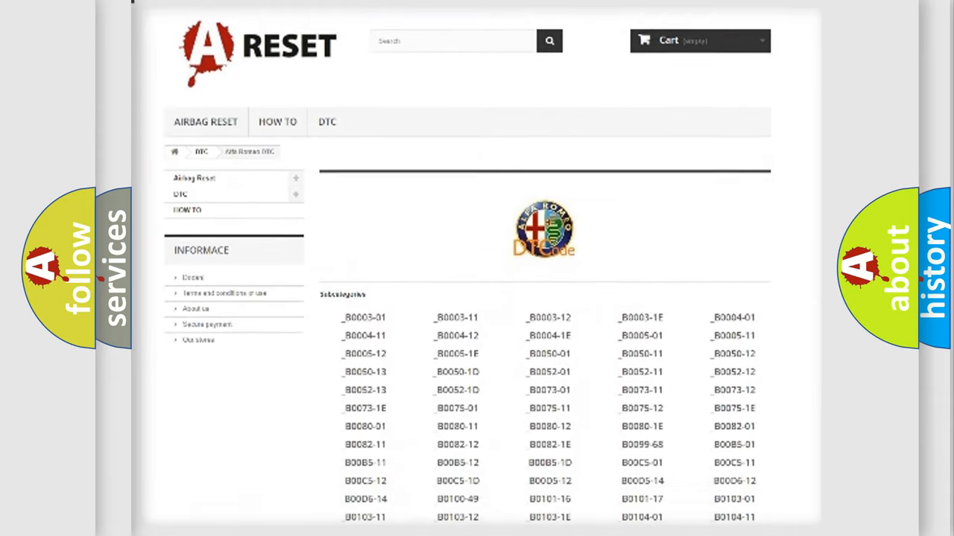
{"action": "scroll", "scroll_direction": "down", "scroll_amount": 3}
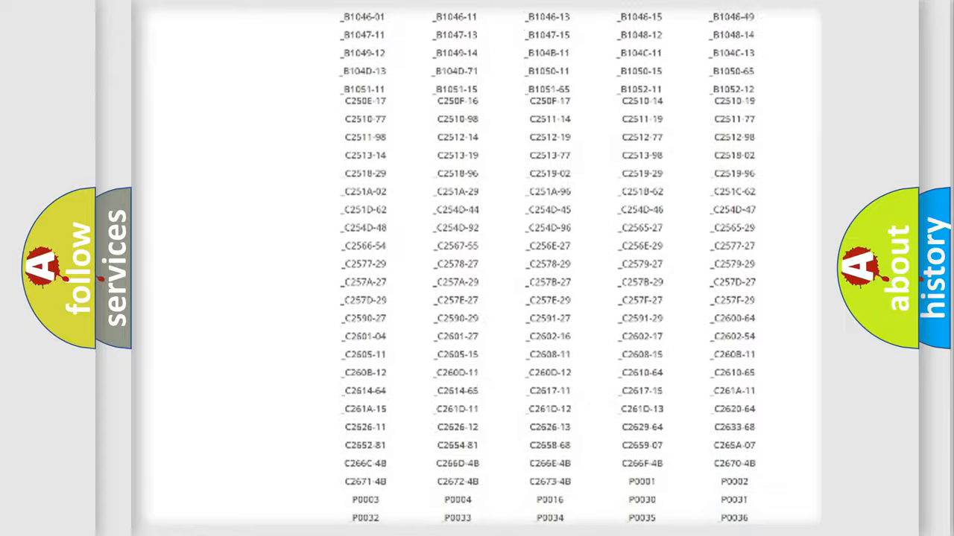